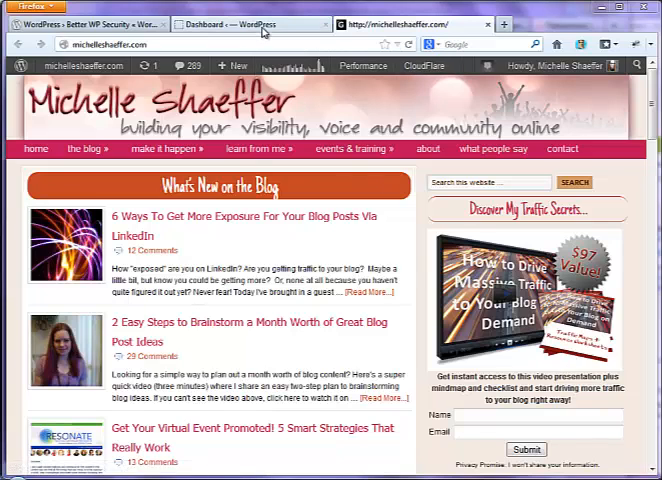
On the Dashboard > Updates page, tick the Responsive theme for updating
left_click(245, 24)
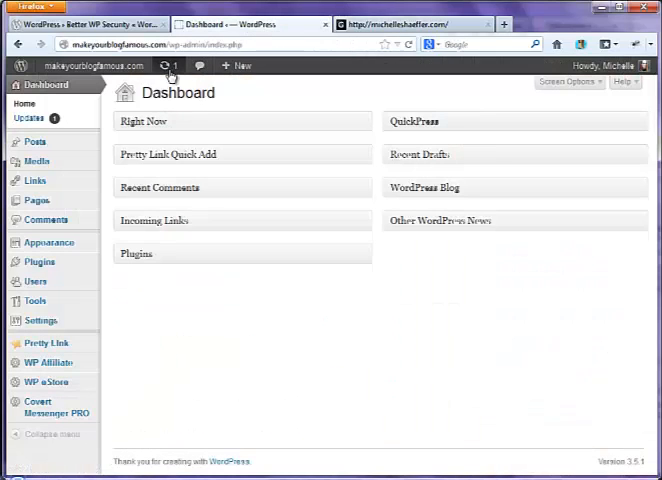
mouse_move(166, 65)
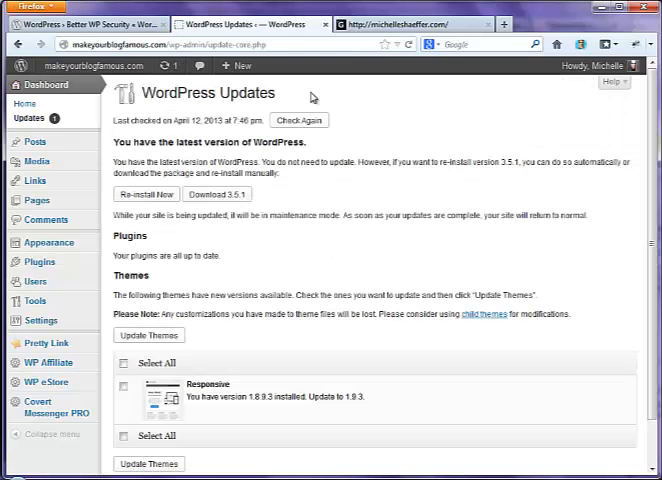
mouse_move(170, 256)
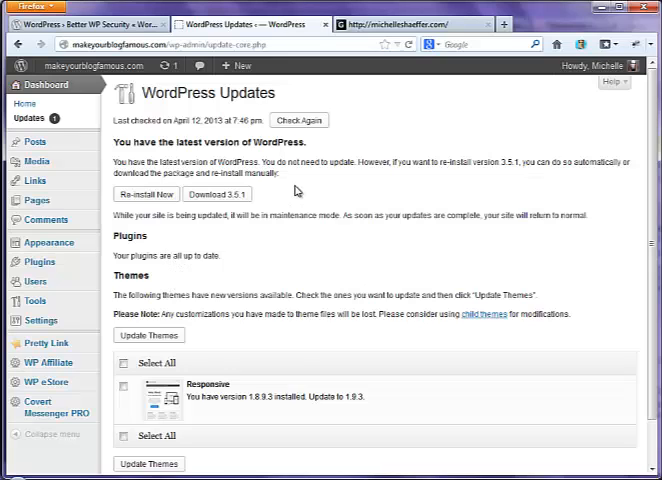
left_click(126, 390)
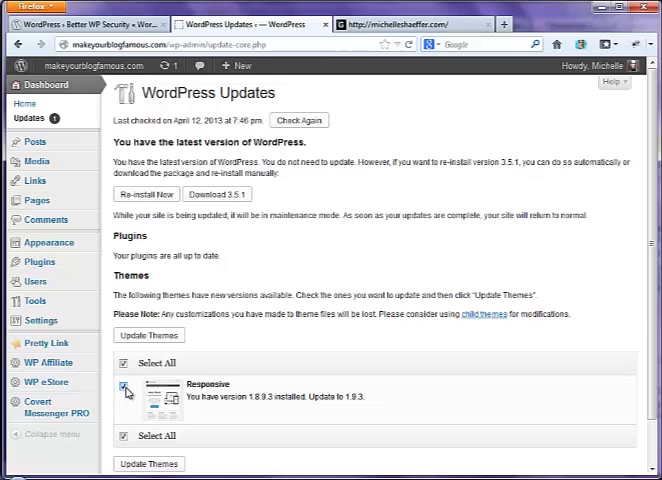
Update the Responsive theme, then recheck updates so core, plugins and themes all report current
left_click(148, 335)
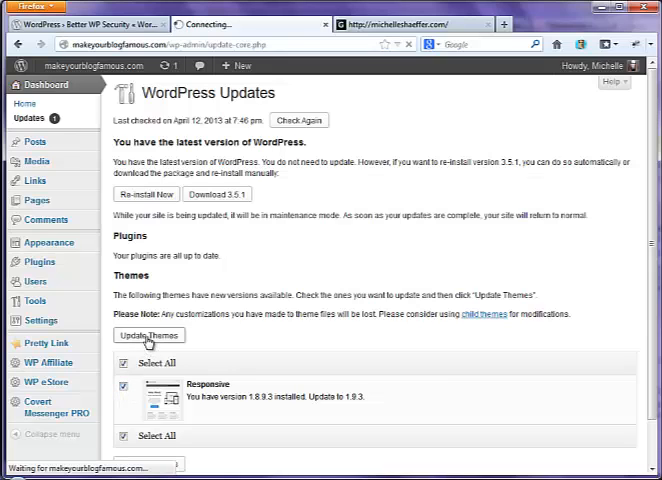
left_click(148, 335)
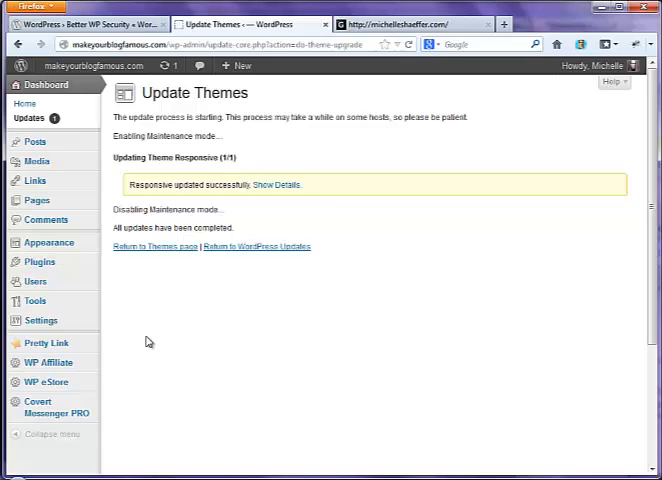
mouse_move(341, 203)
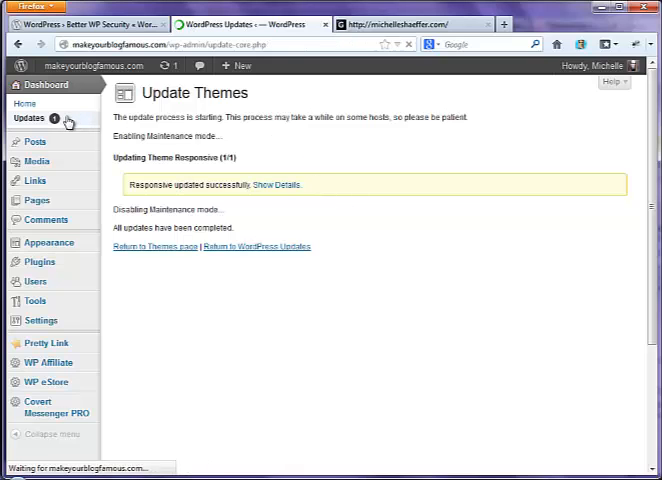
left_click(28, 118)
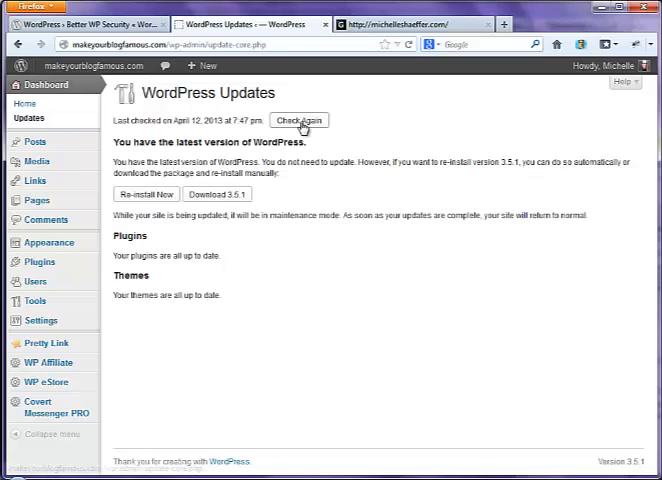
left_click(298, 120)
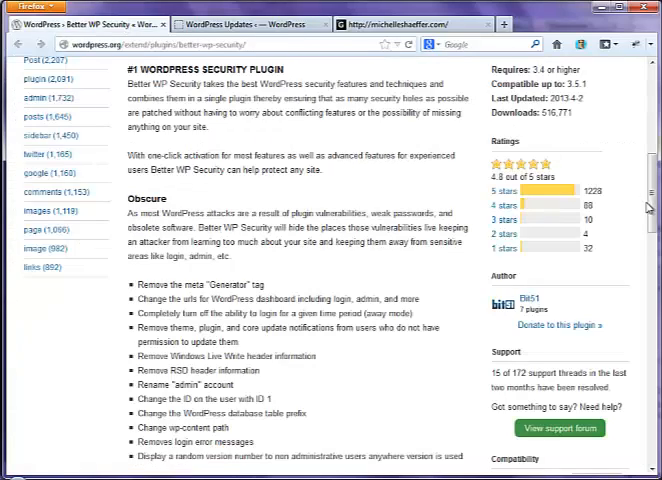
Scroll the Better WP Security 3.4.9 listing on wordpress.org, then return to the site's Updates tab
scroll("up", 3)
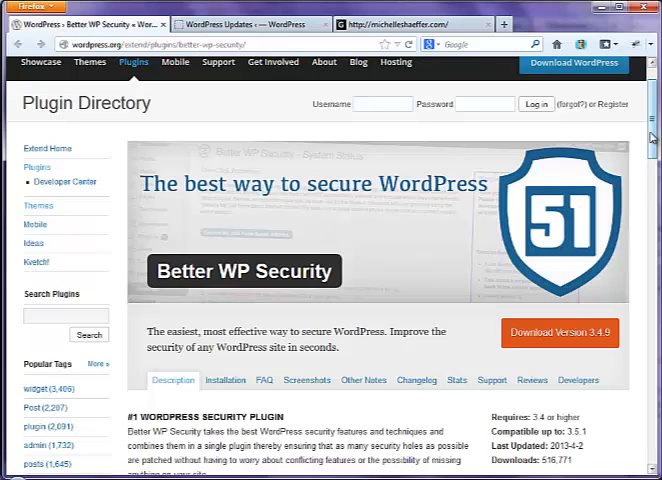
left_click(255, 23)
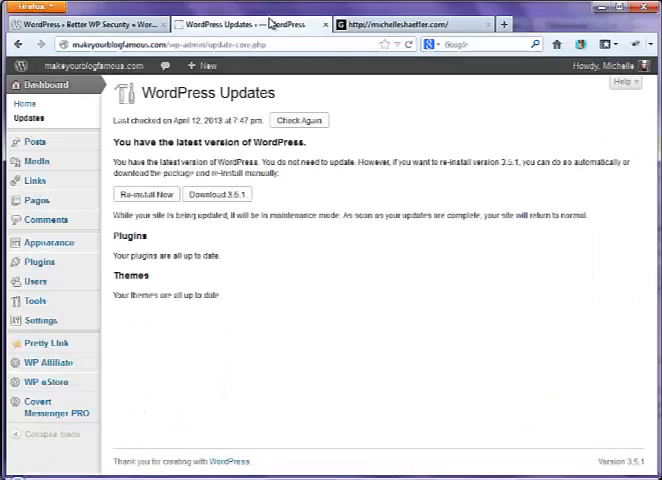
mouse_move(55, 343)
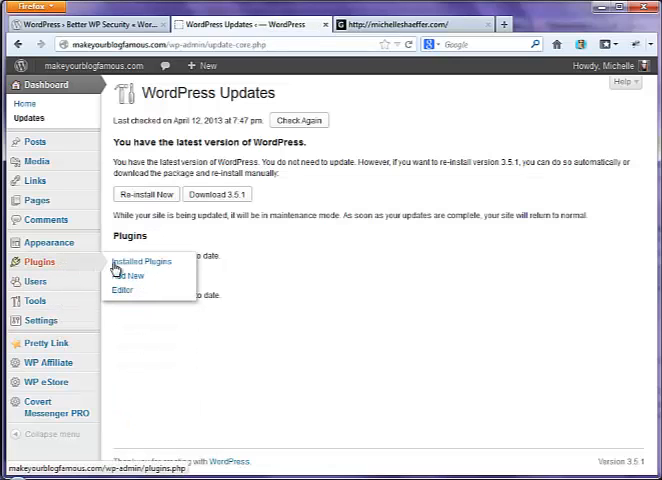
Search the Add New plugins page for 'better wp security'
left_click(130, 275)
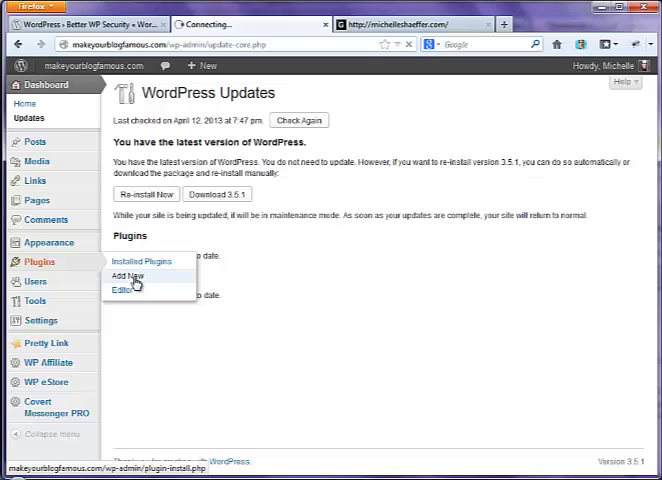
left_click(127, 275)
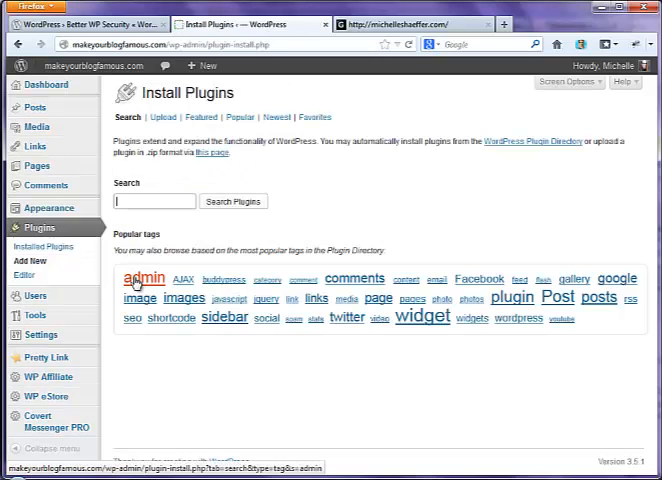
type("better wp security")
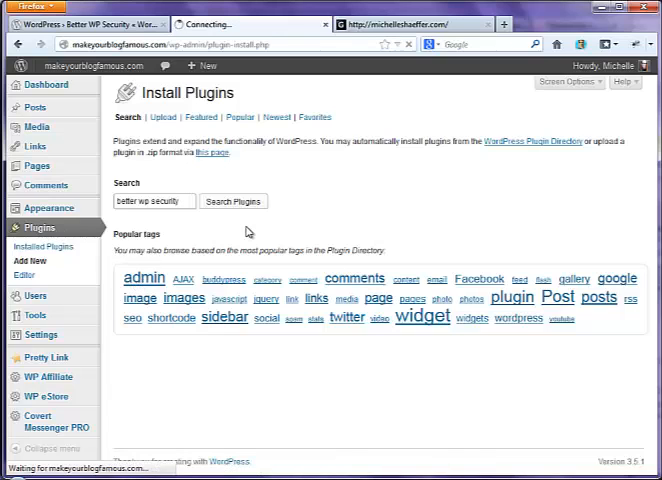
left_click(233, 201)
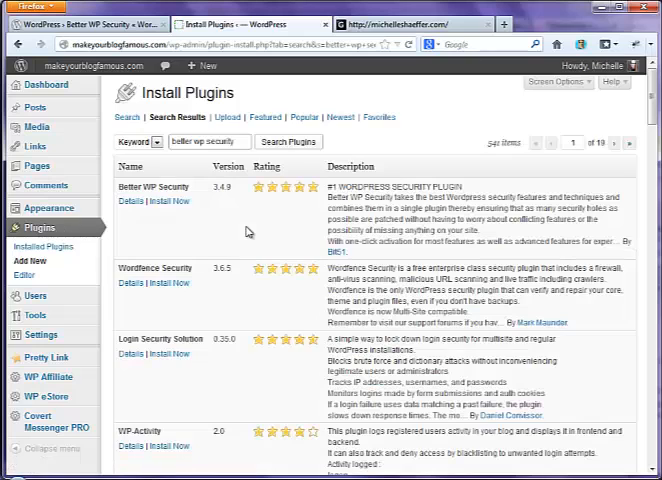
mouse_move(171, 201)
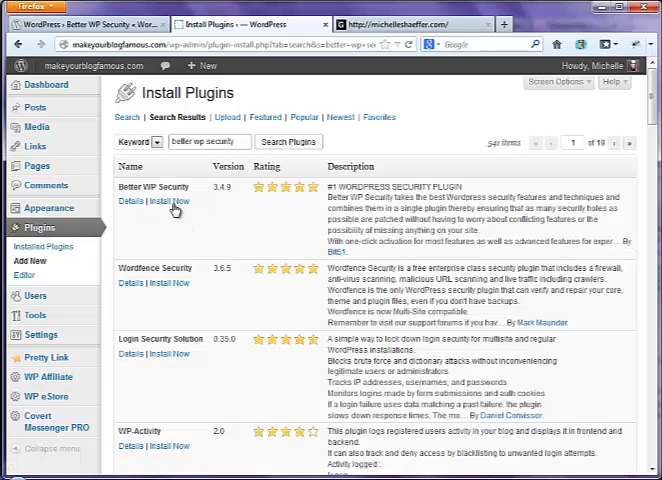
Install Better WP Security 3.4.9 from the search results and confirm the install
left_click(167, 201)
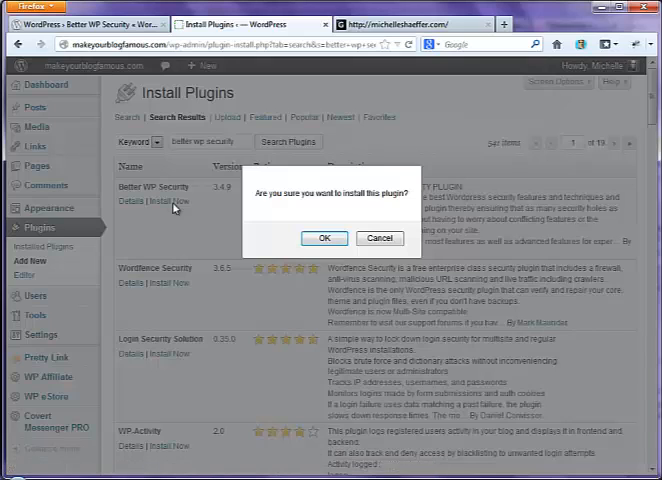
left_click(324, 238)
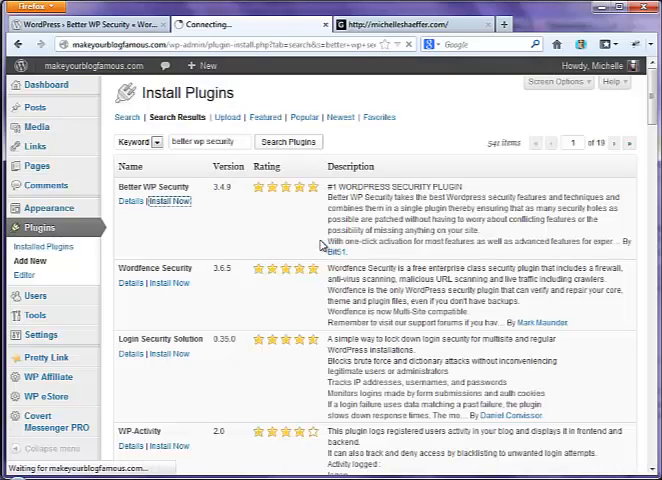
left_click(170, 201)
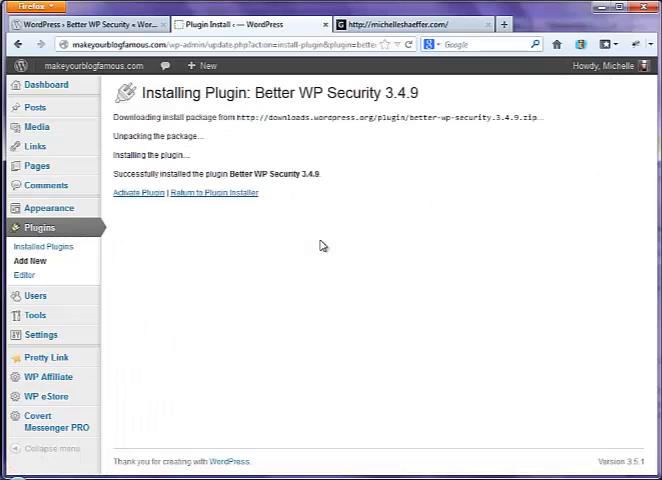
mouse_move(222, 251)
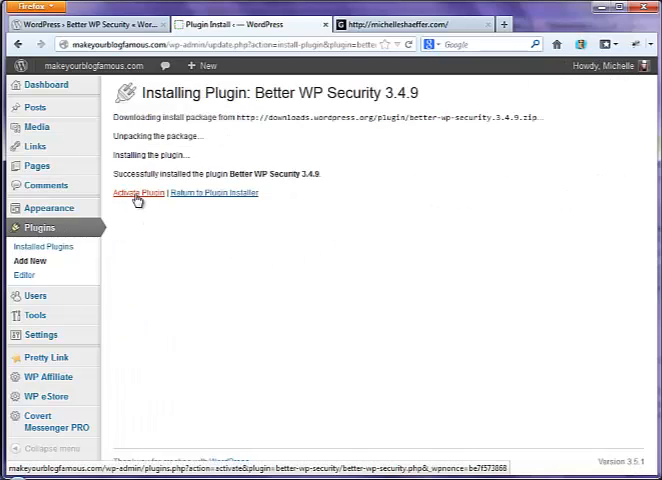
Activate Better WP Security from the installation results page
left_click(139, 193)
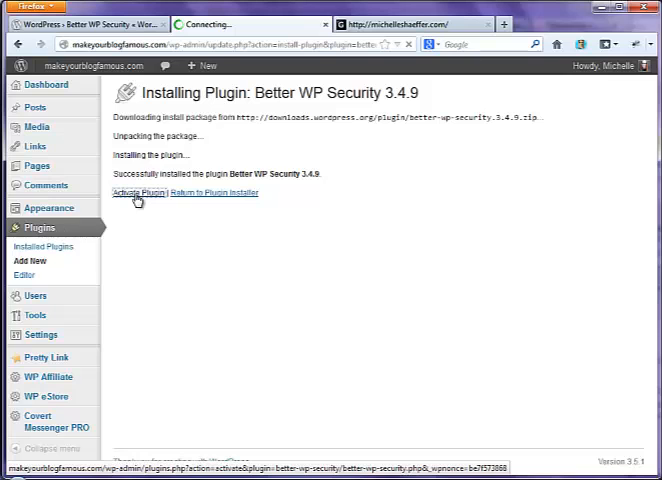
left_click(138, 192)
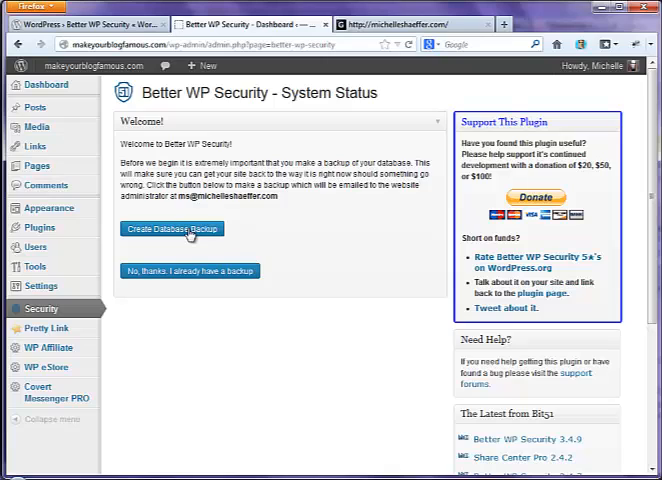
Create the database backup from the welcome panel and begin allowing core file changes
left_click(172, 229)
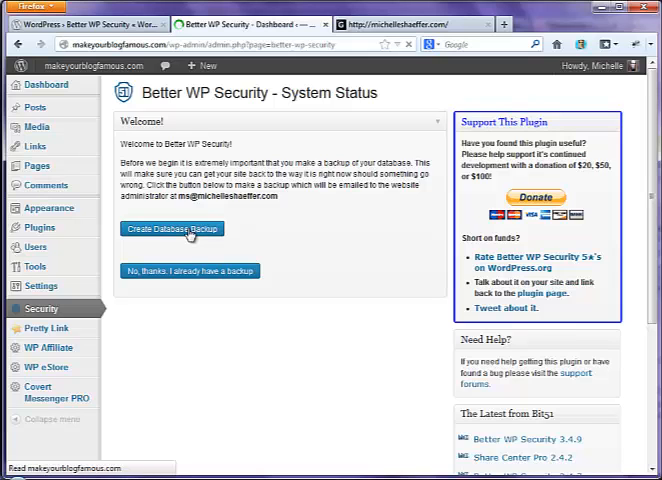
left_click(172, 229)
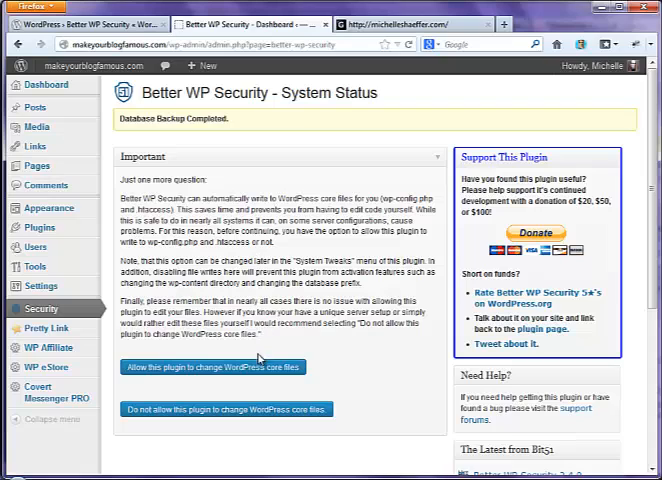
left_click(228, 367)
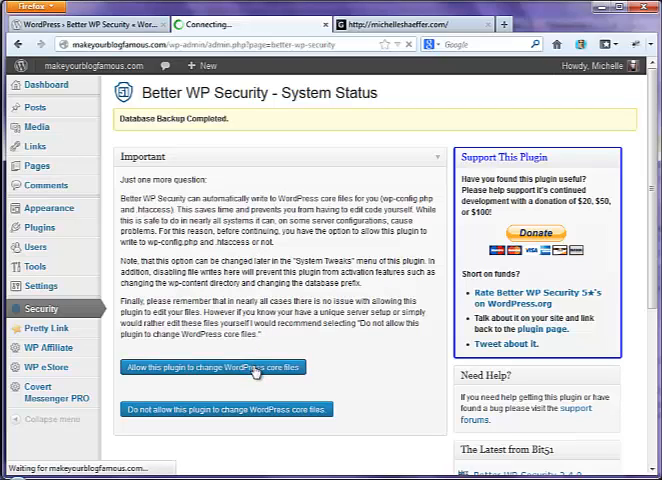
Allow Better WP Security to change WordPress core files, reaching its One-Click Protection dashboard
left_click(231, 366)
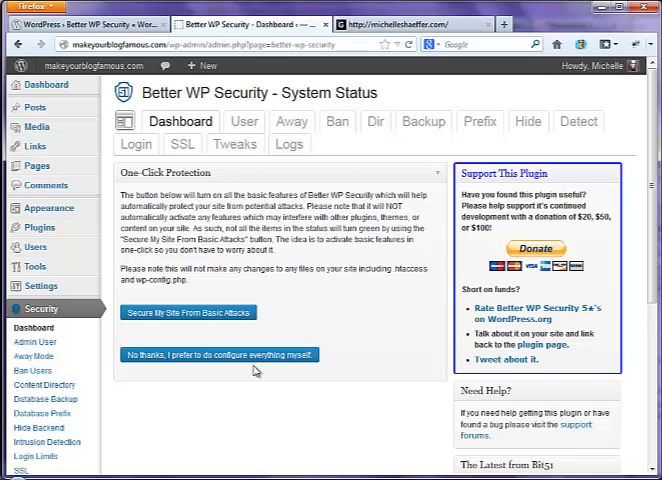
mouse_move(251, 389)
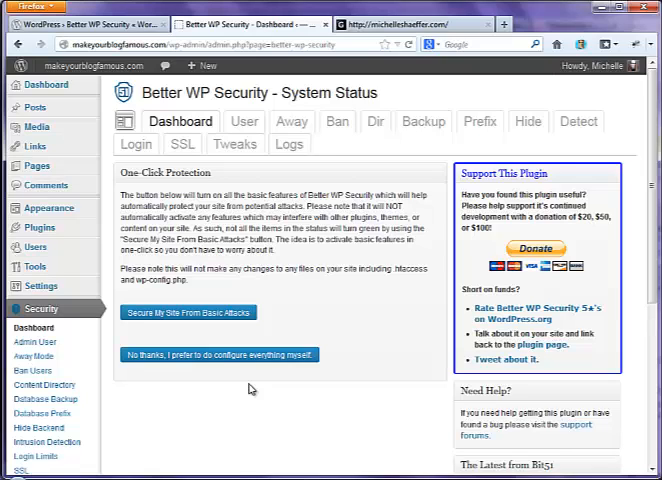
mouse_move(228, 325)
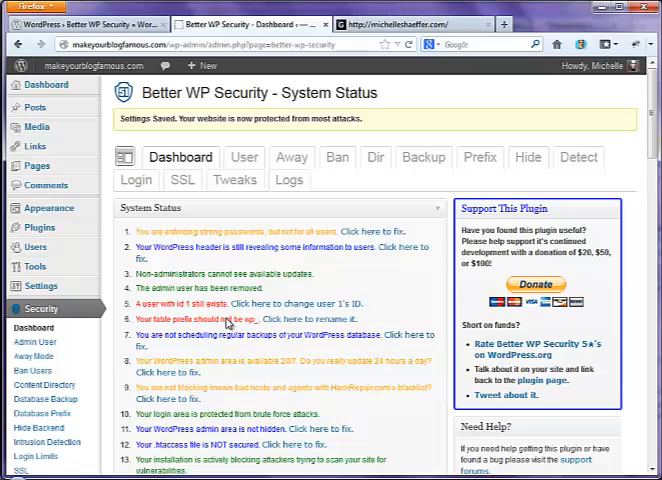
mouse_move(367, 278)
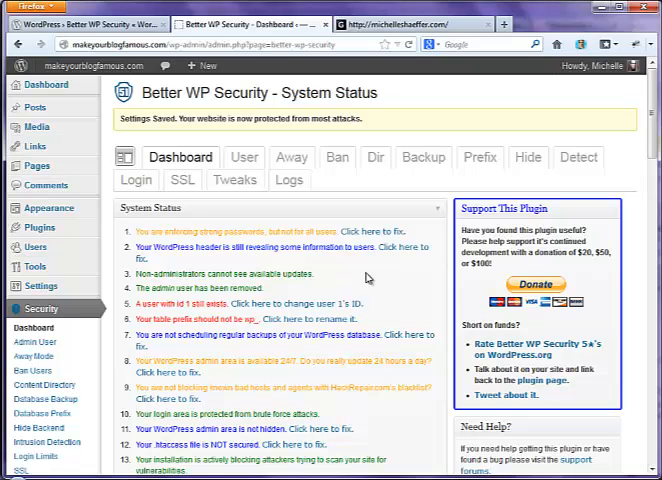
mouse_move(388, 278)
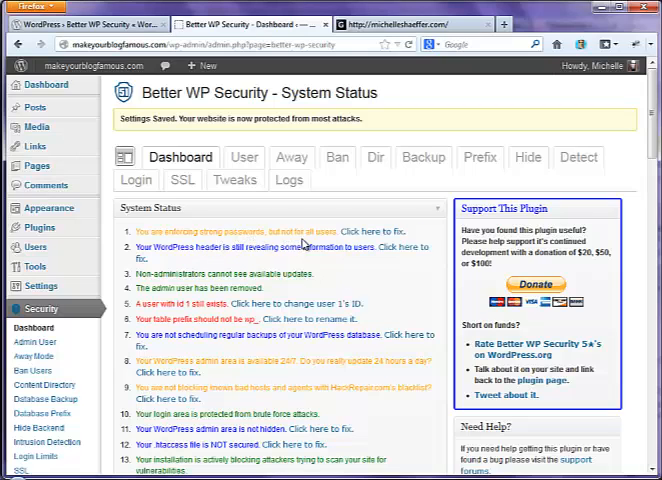
Via 'Click here to fix', set Strong Password Role to Subscriber and save the changes
left_click(374, 231)
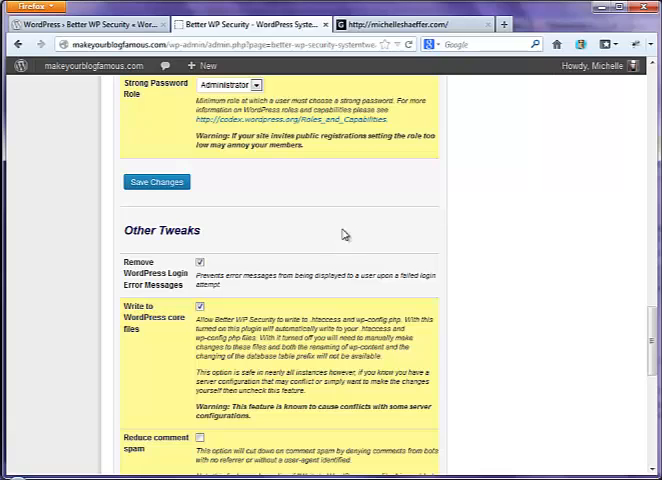
mouse_move(288, 130)
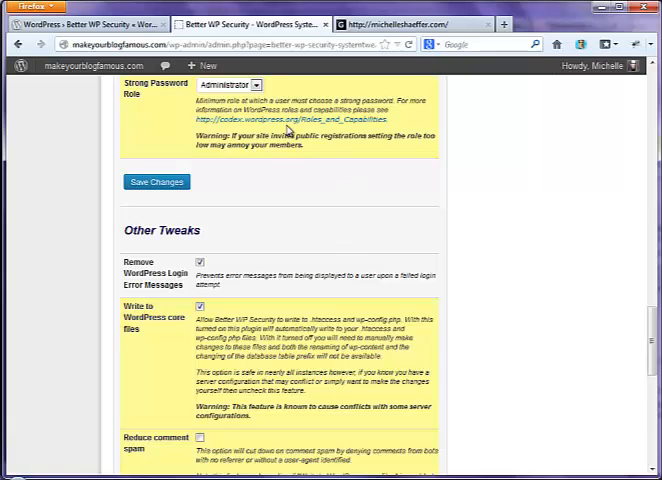
left_click(224, 84)
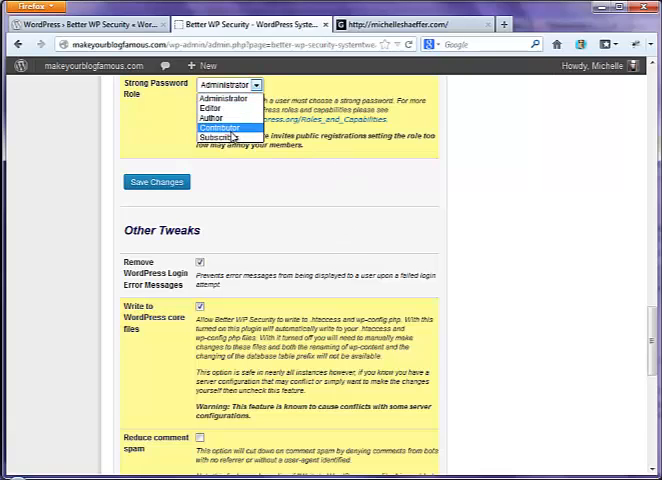
left_click(210, 137)
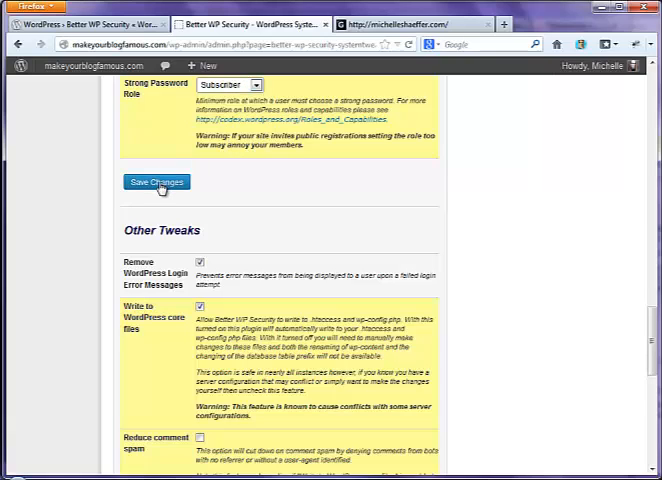
left_click(156, 182)
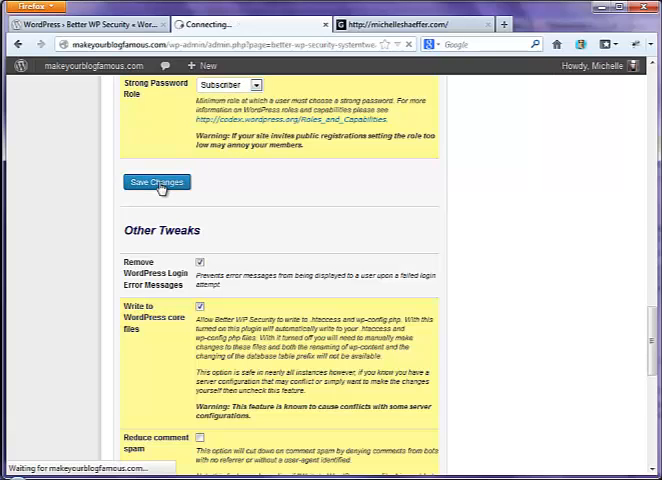
left_click(156, 182)
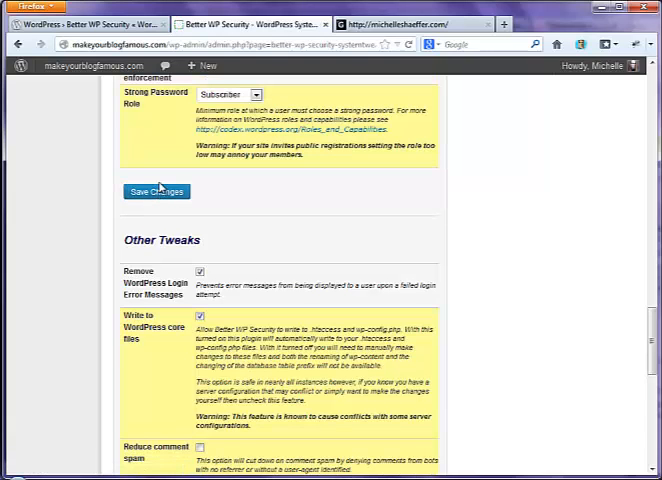
scroll("up", 3)
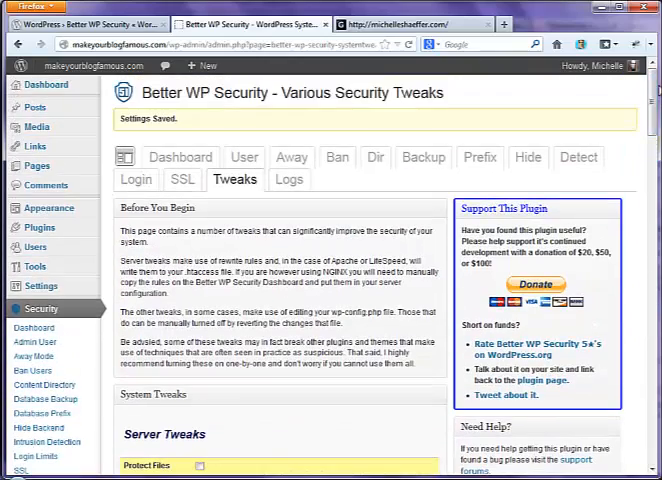
Return to the Better WP Security Dashboard's System Status list showing strong passwords enforced
left_click(180, 157)
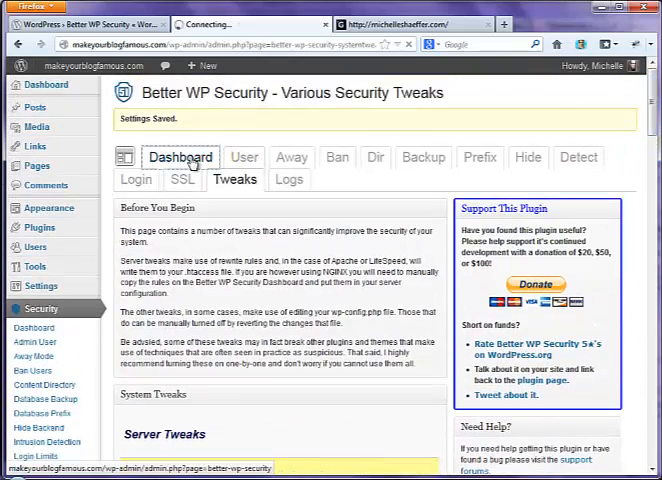
left_click(180, 157)
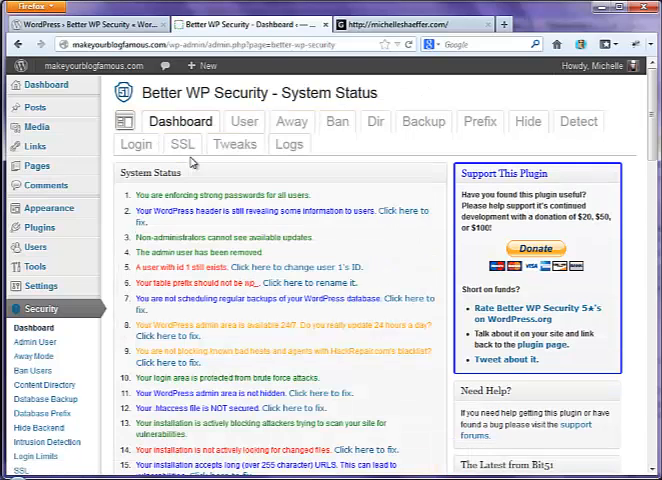
mouse_move(167, 198)
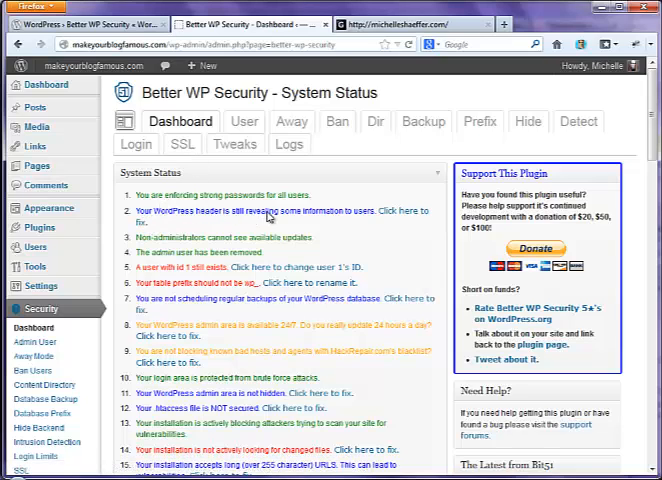
mouse_move(397, 216)
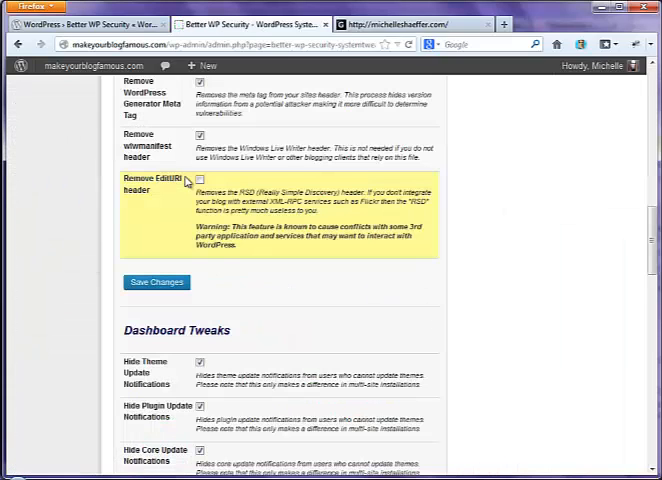
Enable 'Remove EditURI header' in System Tweaks, save, and return to the status list
left_click(200, 179)
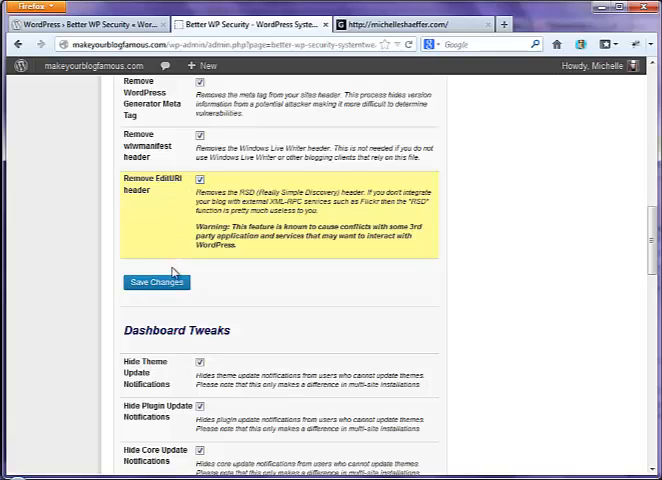
mouse_move(167, 286)
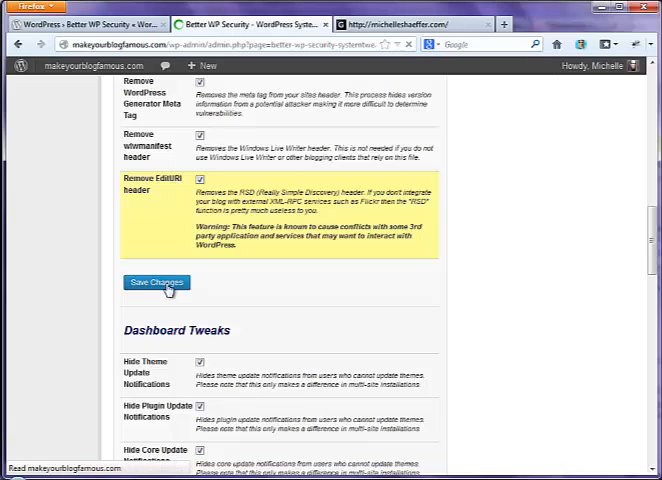
scroll("down", 3)
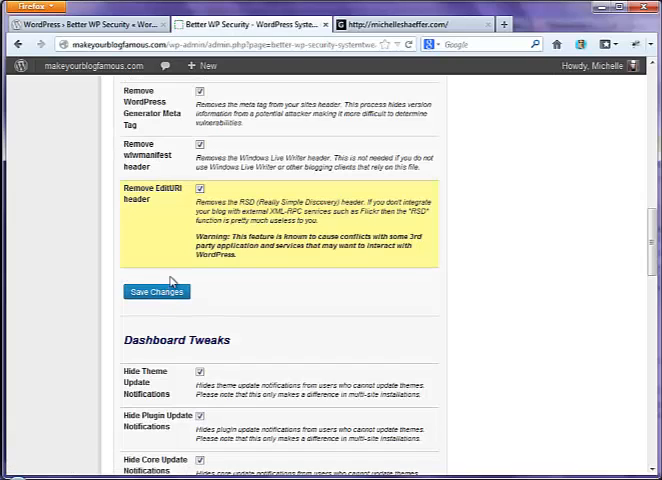
left_click(156, 291)
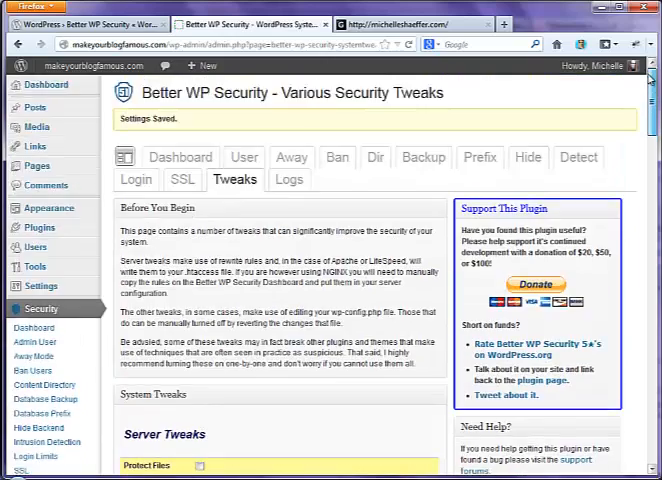
left_click(180, 157)
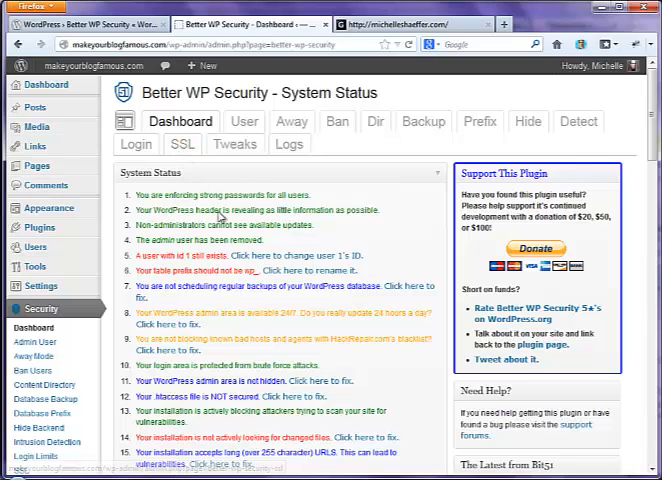
mouse_move(355, 343)
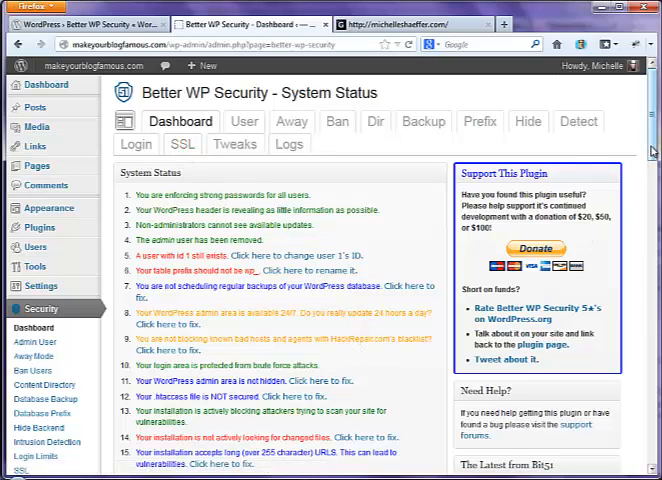
scroll("down", 3)
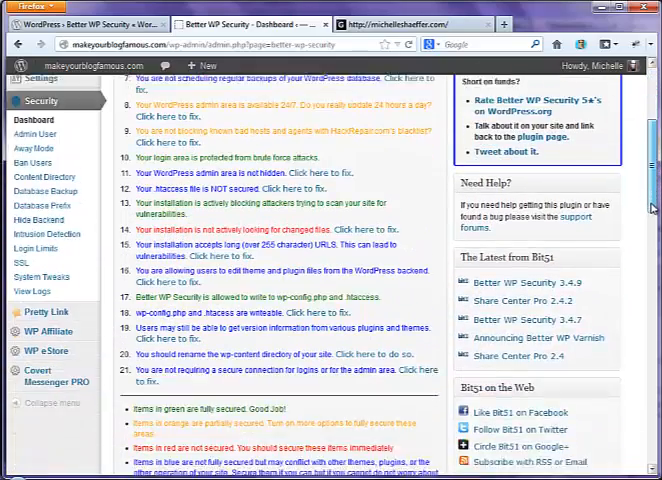
scroll("up", 3)
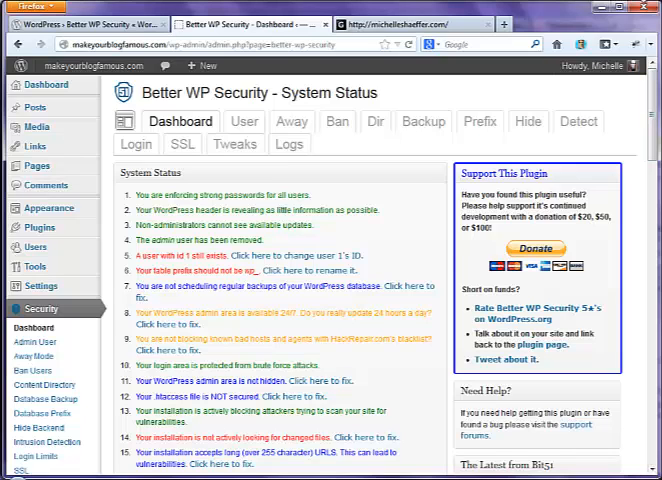
mouse_move(158, 65)
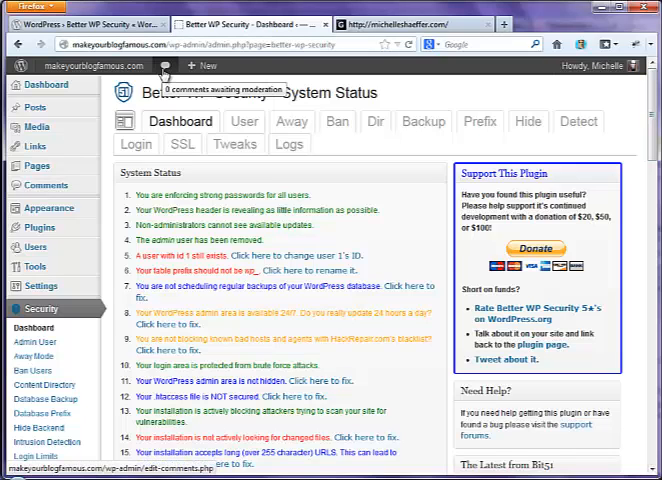